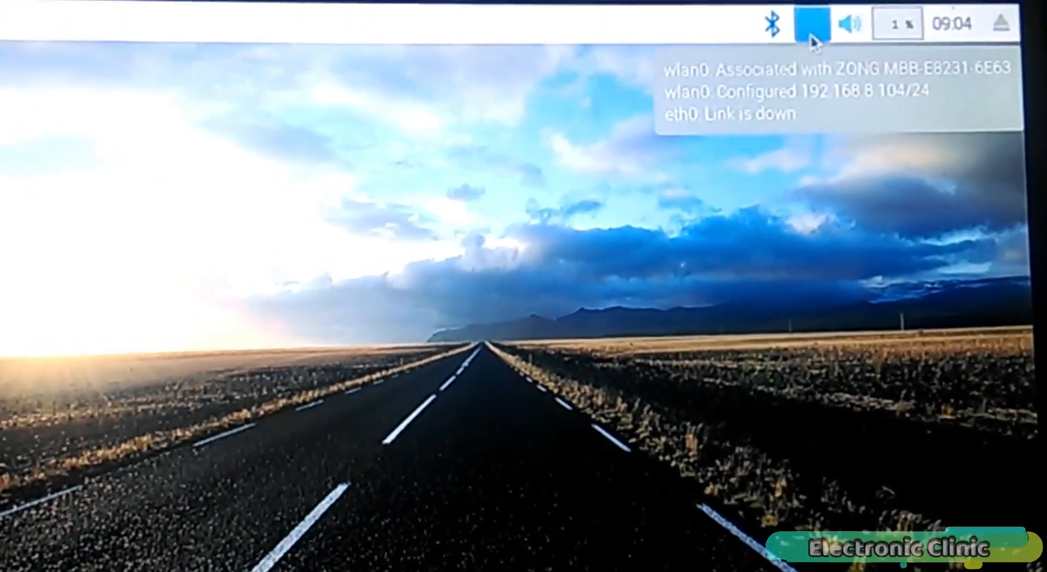
# - Open the Raspberry Pi applications menu from the top-left taskbar
pyautogui.click(808, 21)
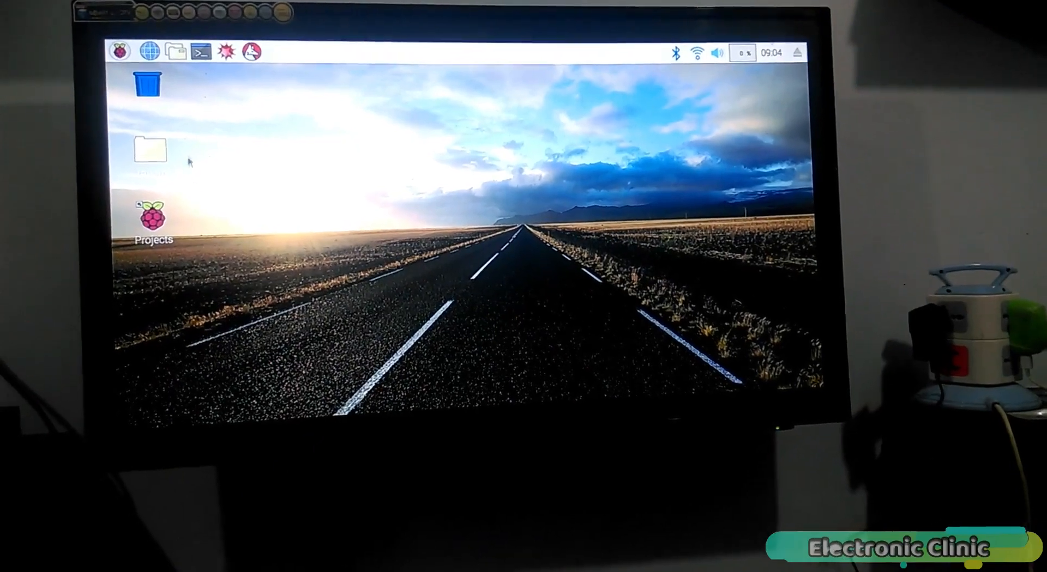
pyautogui.moveTo(119, 51)
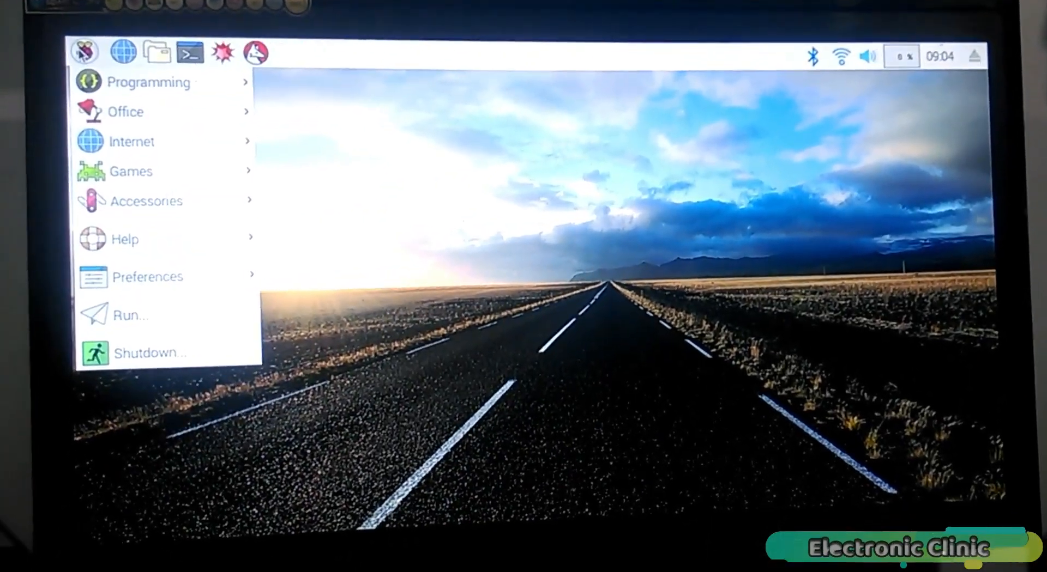
# - Set SSH to Enabled on the Interfaces tab of Raspberry Pi Configuration and confirm
pyautogui.click(146, 276)
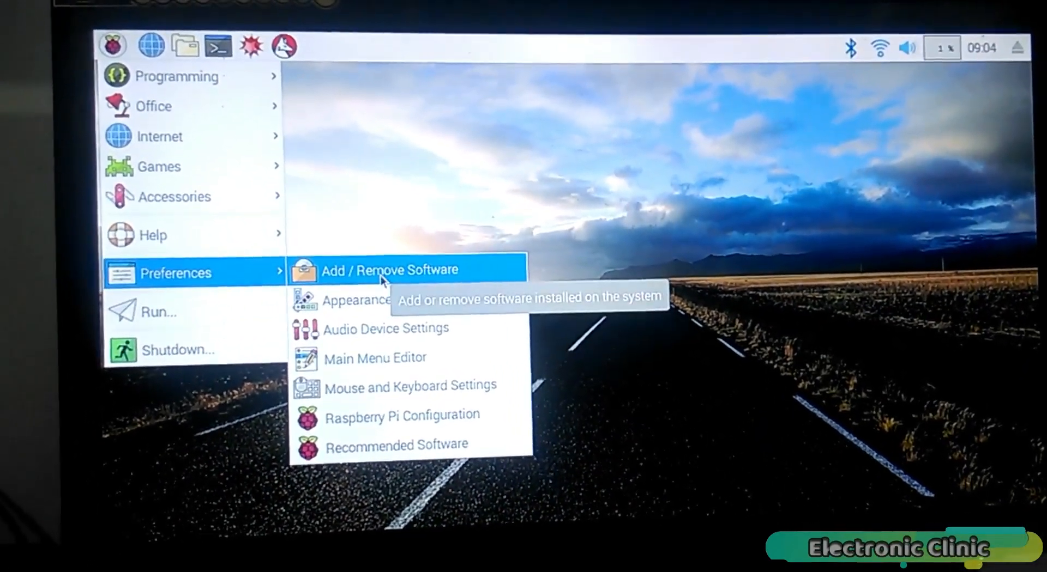
pyautogui.moveTo(396, 437)
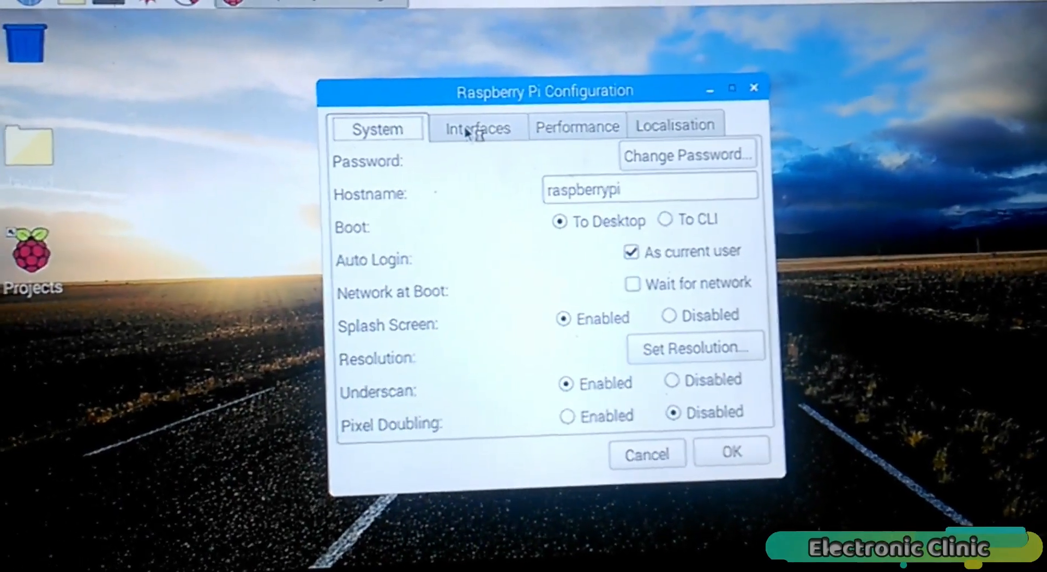
pyautogui.click(478, 128)
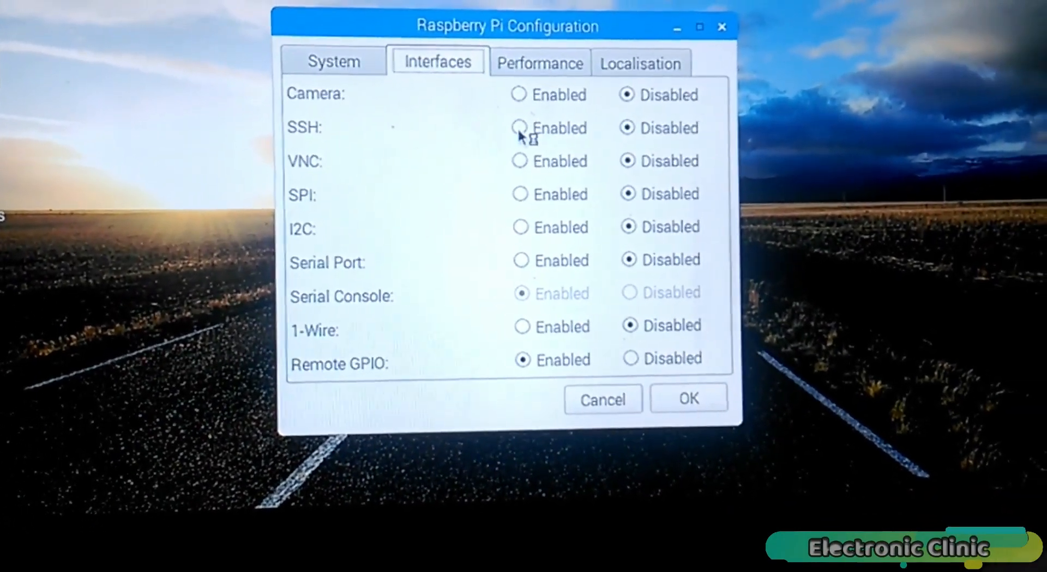
pyautogui.click(520, 128)
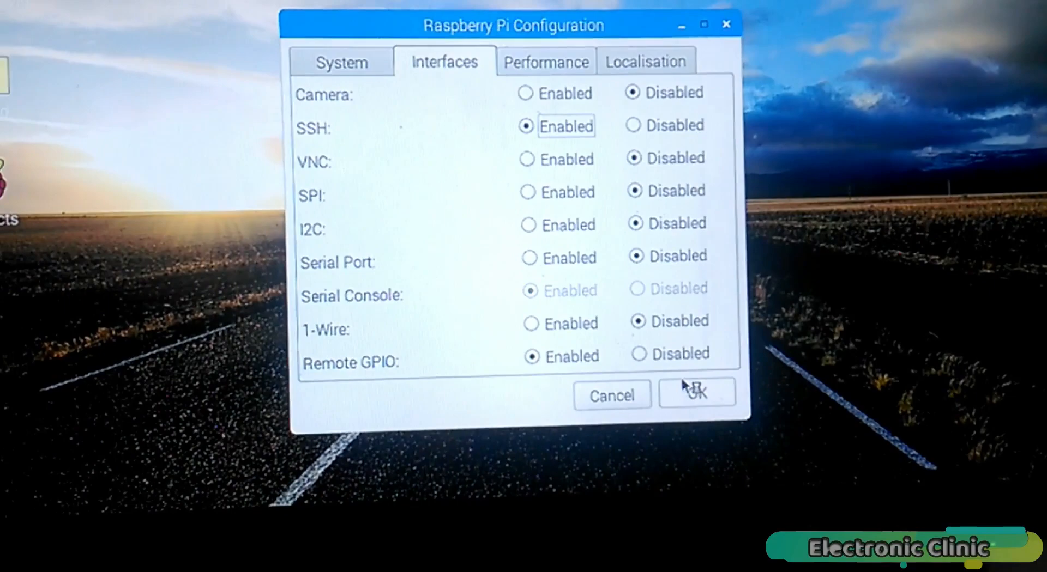
pyautogui.click(696, 394)
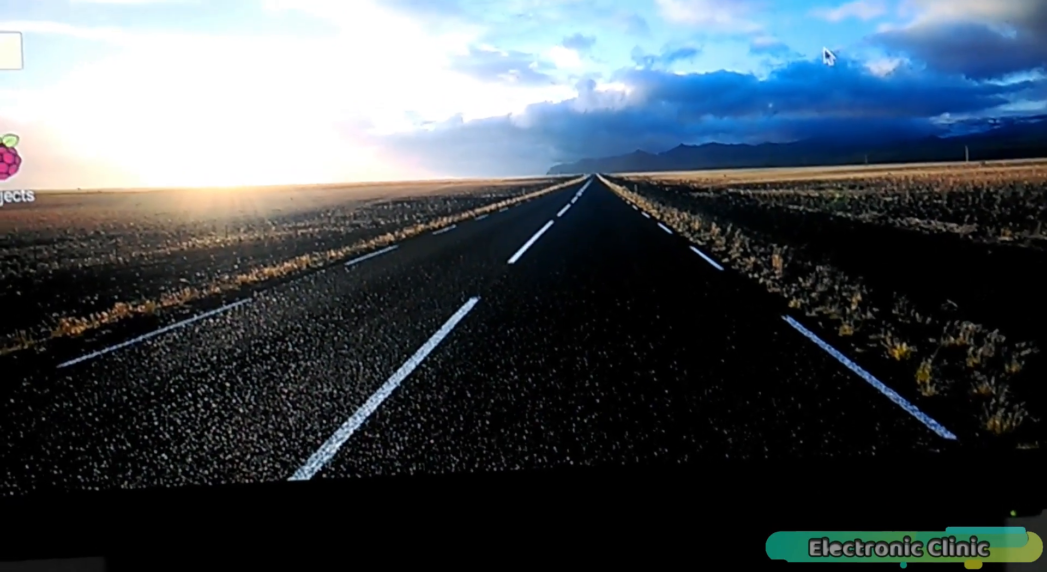
# - Open LXTerminal and run ifconfig to check the Pi's network addresses
pyautogui.click(598, 64)
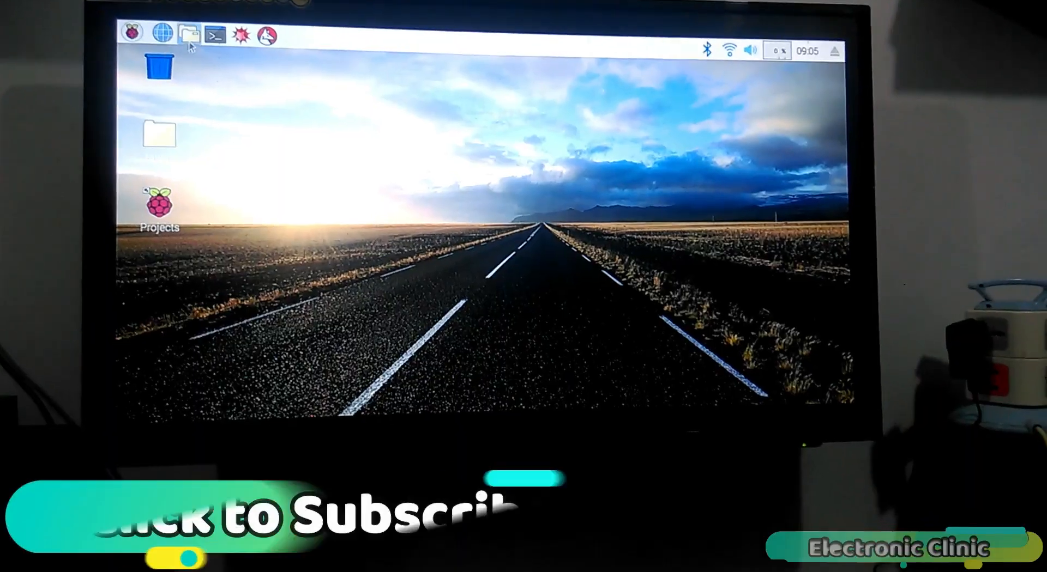
pyautogui.click(214, 36)
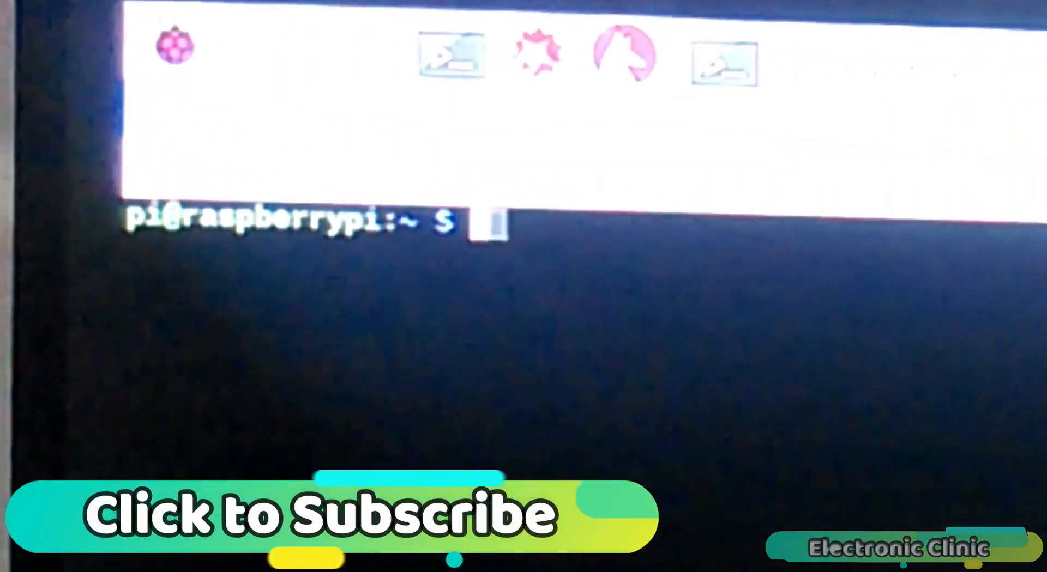
pyautogui.write('ifconfig')
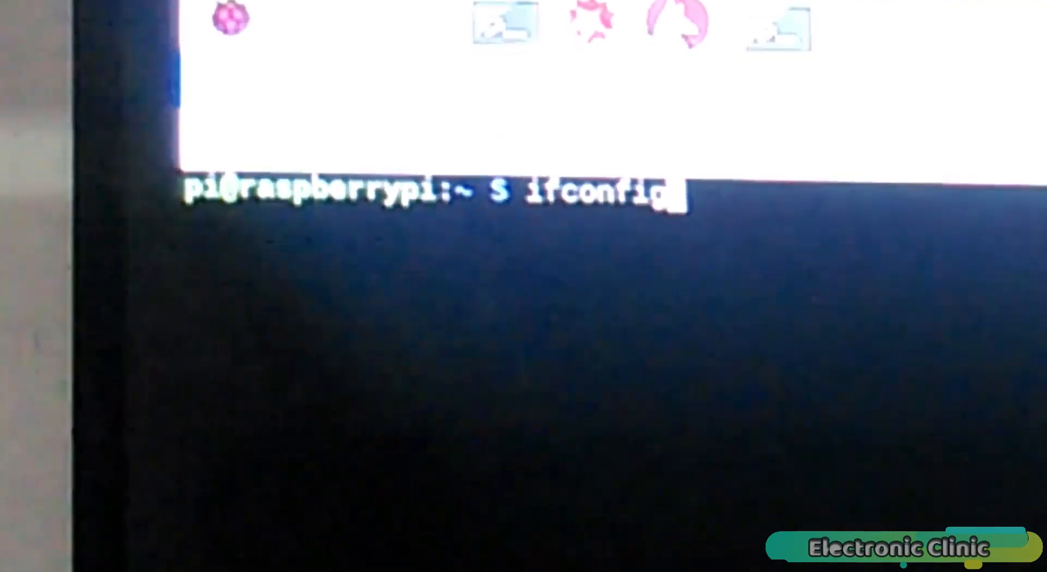
pyautogui.press('Return')
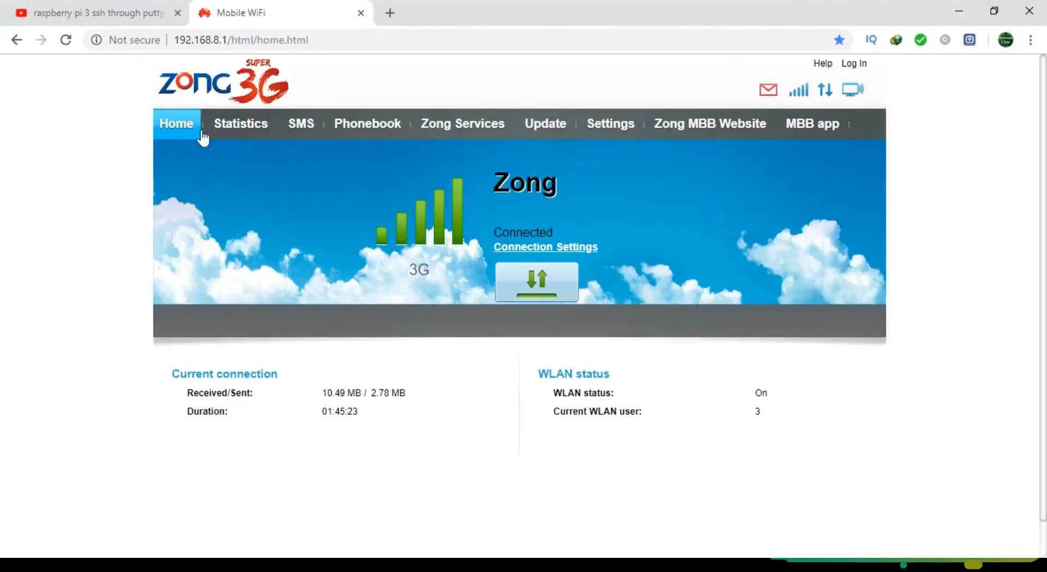
# - Log in to the Zong router and find raspberrypi at 192.168.8.104 under Statistics
pyautogui.click(854, 63)
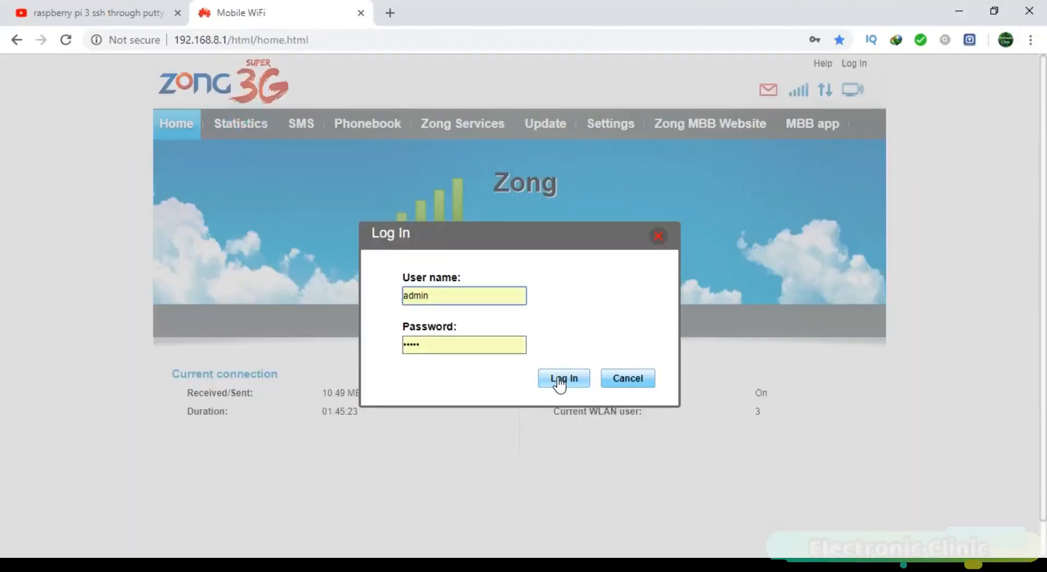
pyautogui.click(563, 378)
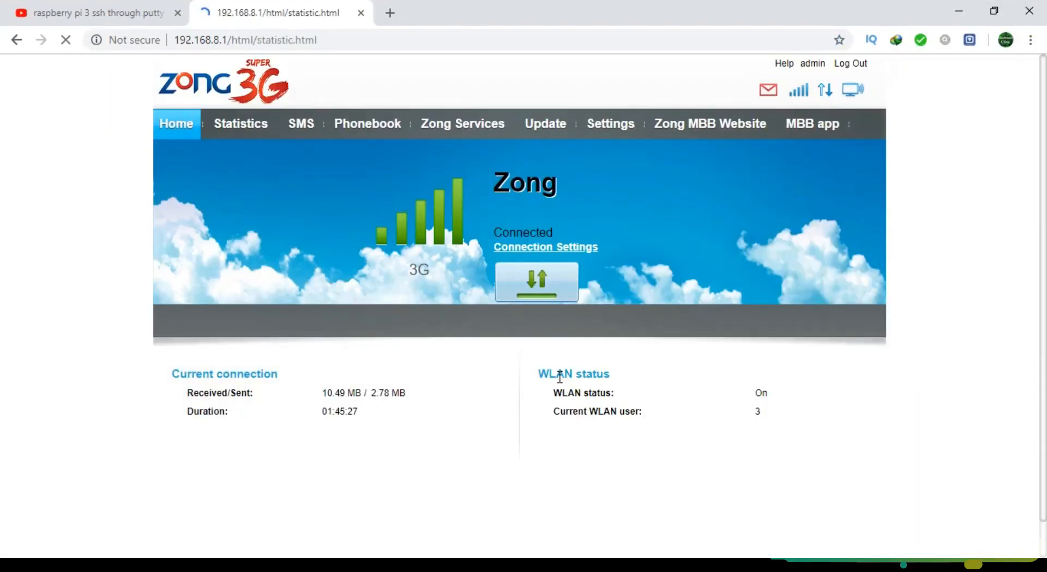
pyautogui.click(240, 123)
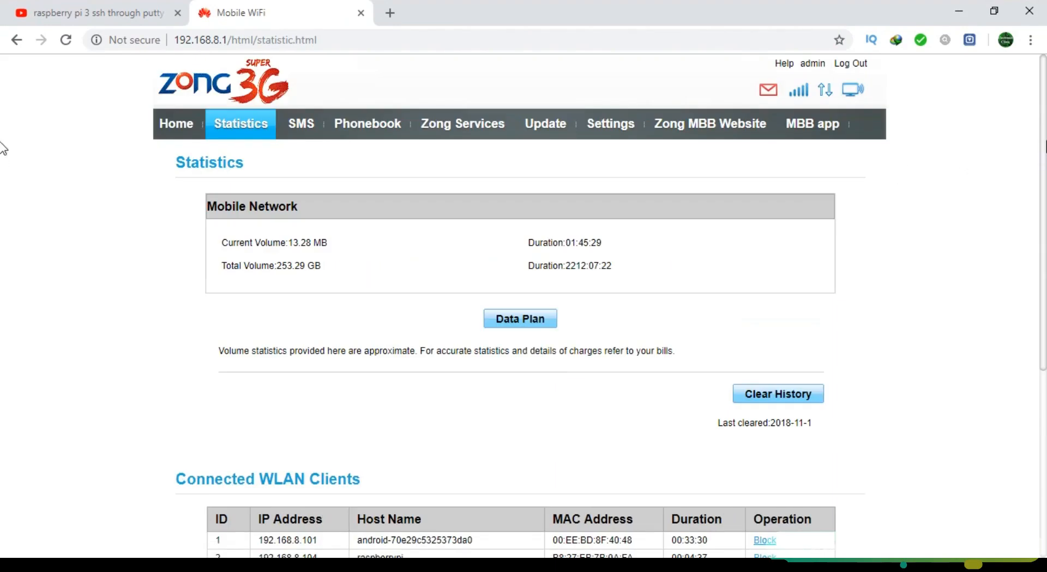
pyautogui.scroll(-3)
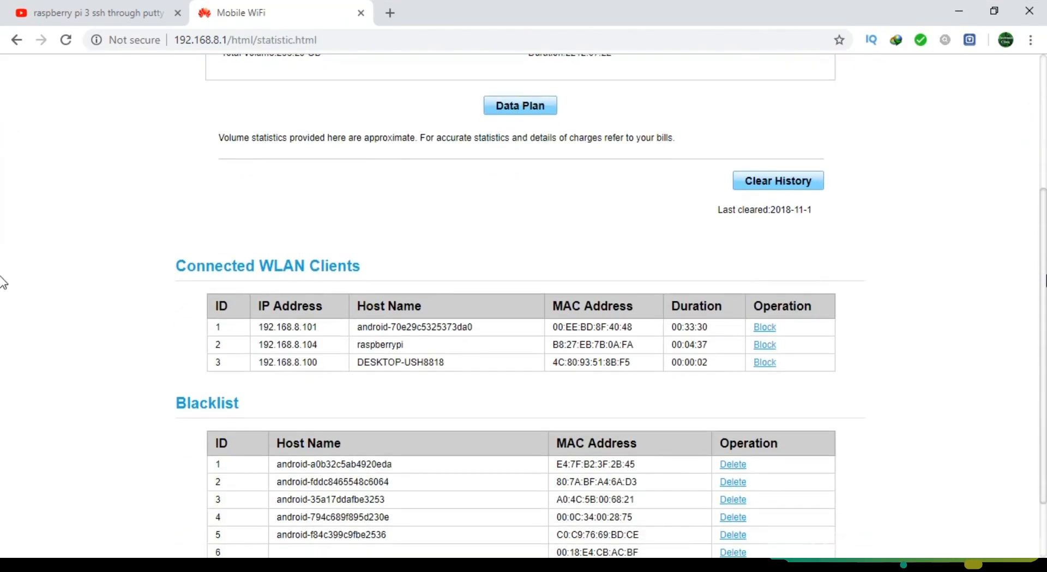
pyautogui.scroll(3)
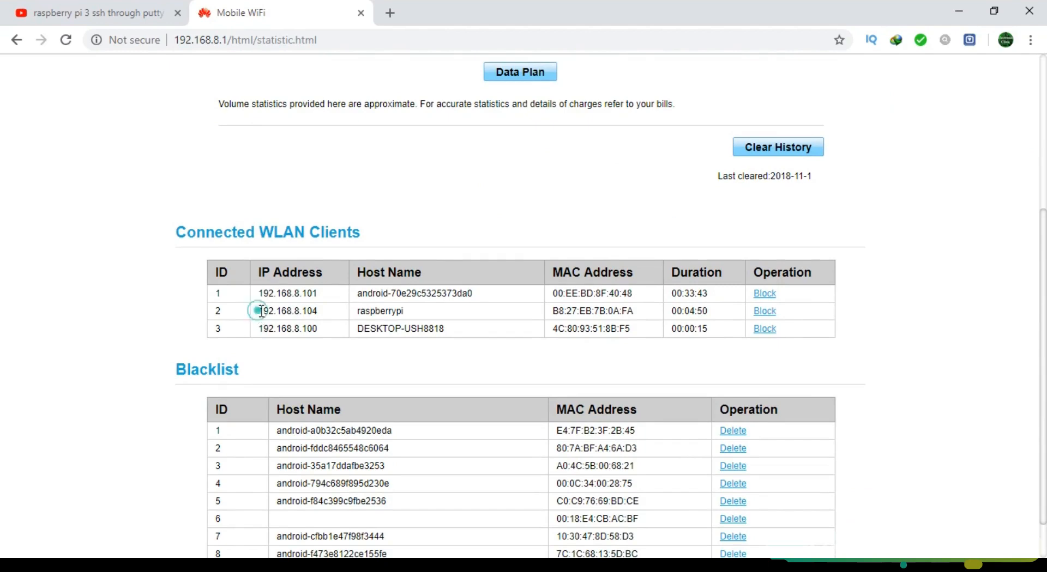
pyautogui.doubleClick(288, 311)
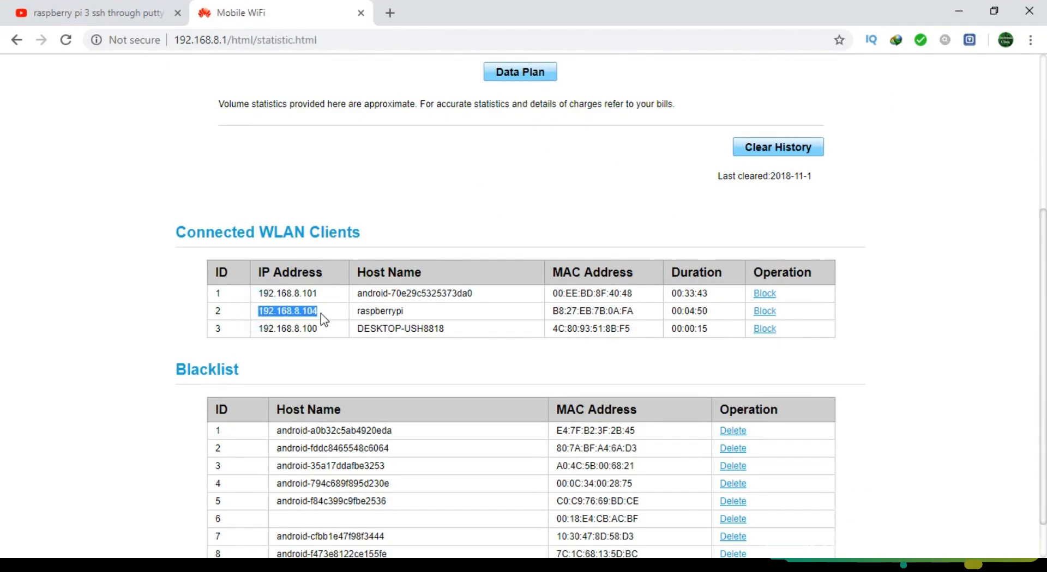
pyautogui.moveTo(841, 57)
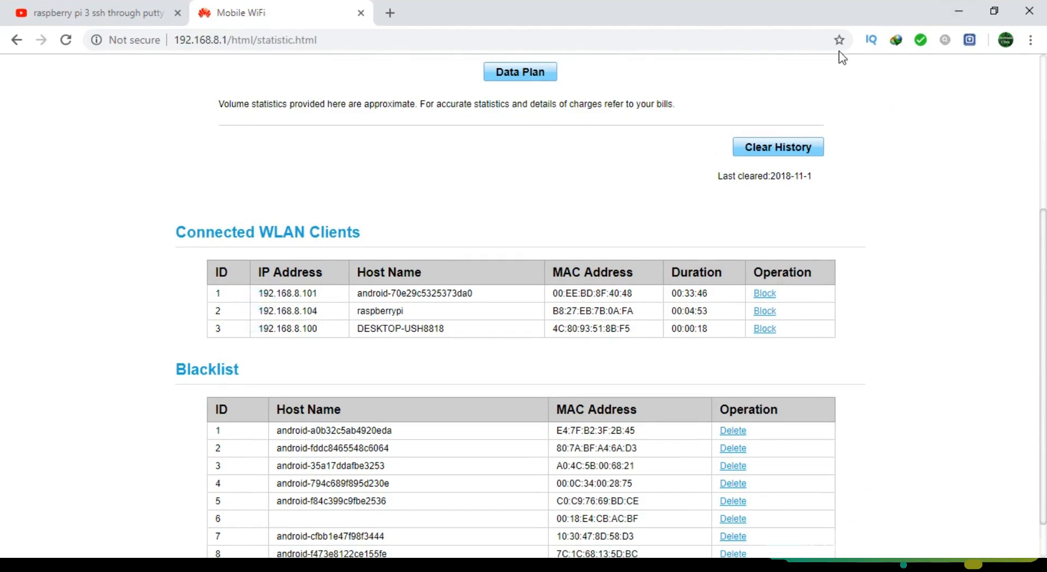
pyautogui.click(390, 12)
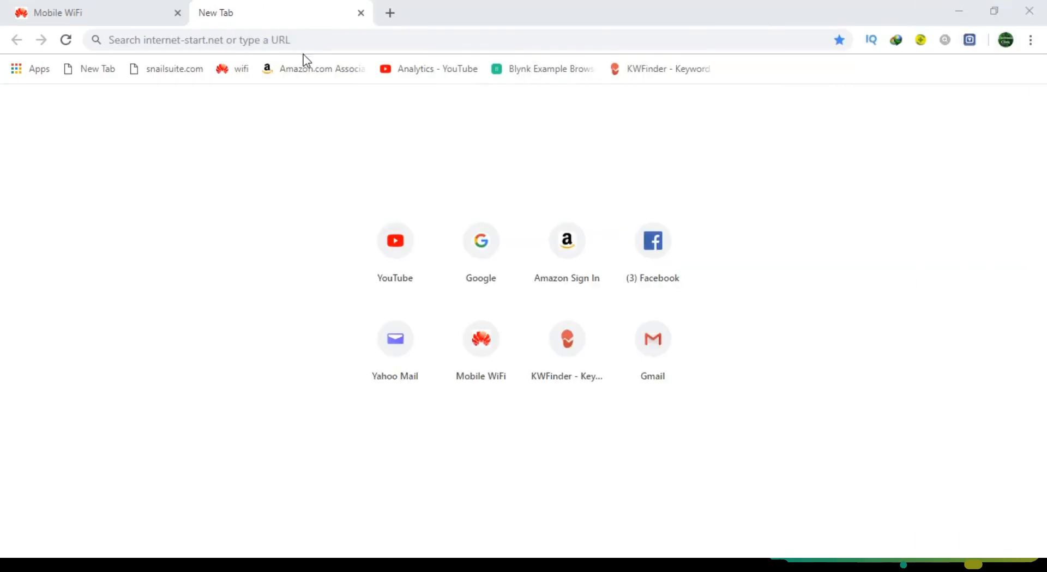
pyautogui.click(314, 40)
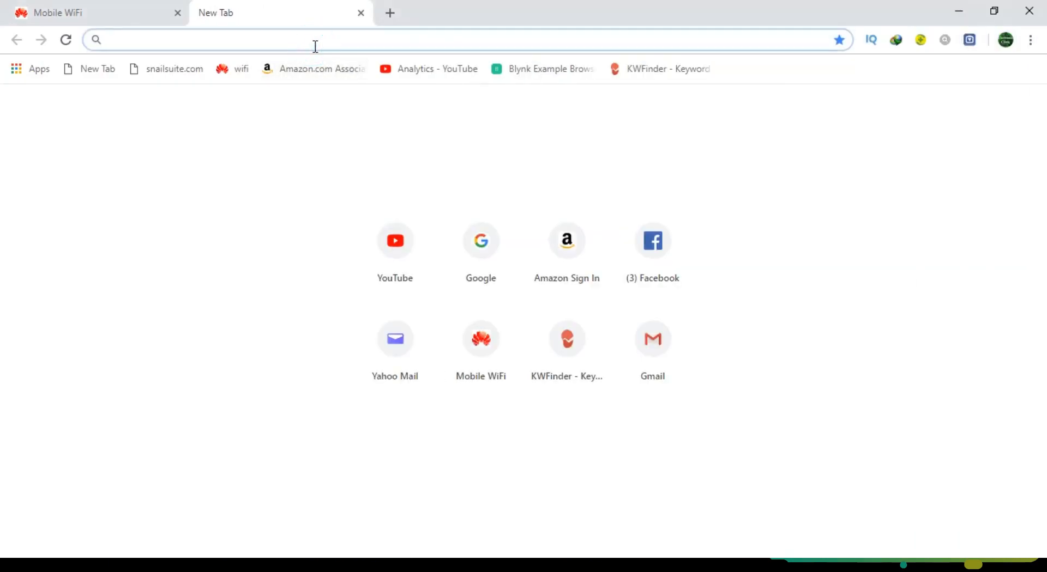
pyautogui.write('www.putty.org')
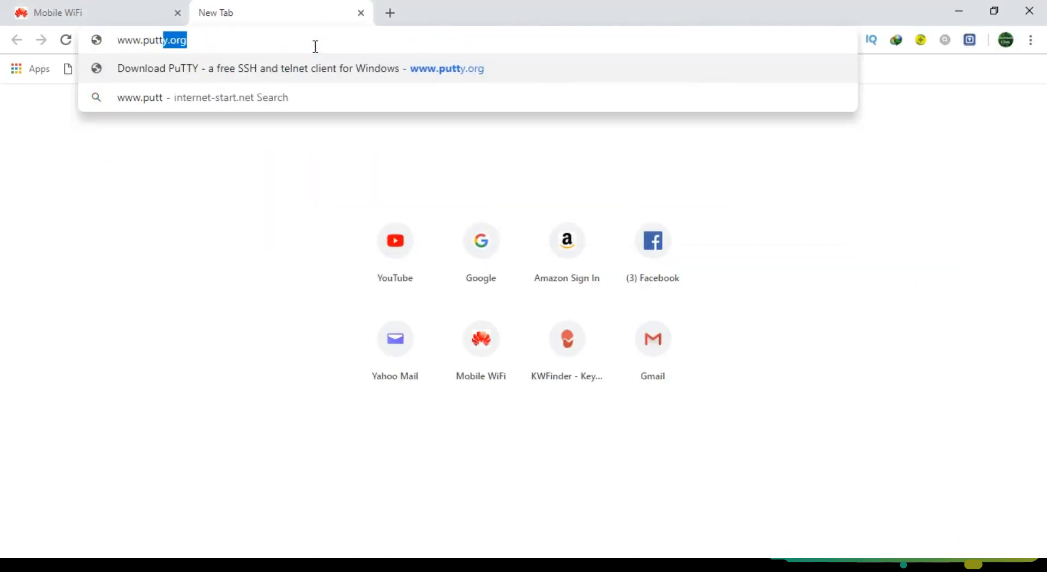
pyautogui.press('Return')
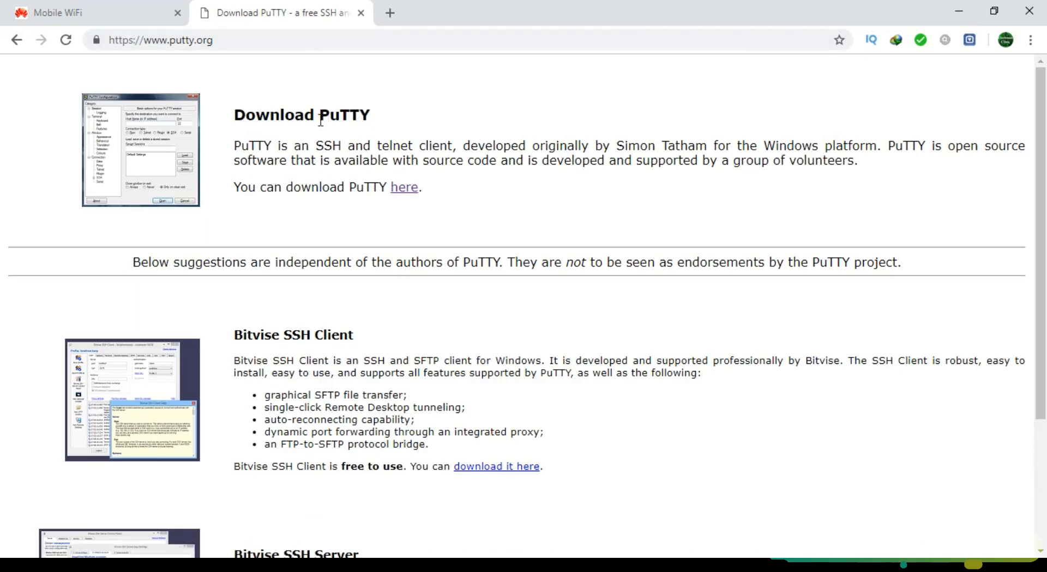
pyautogui.moveTo(318, 214)
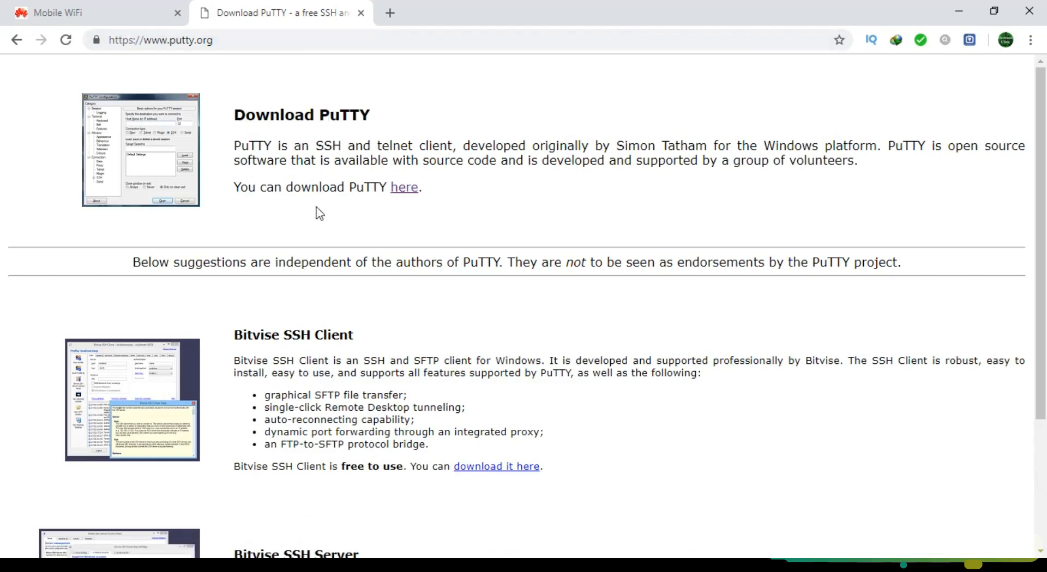
pyautogui.moveTo(404, 188)
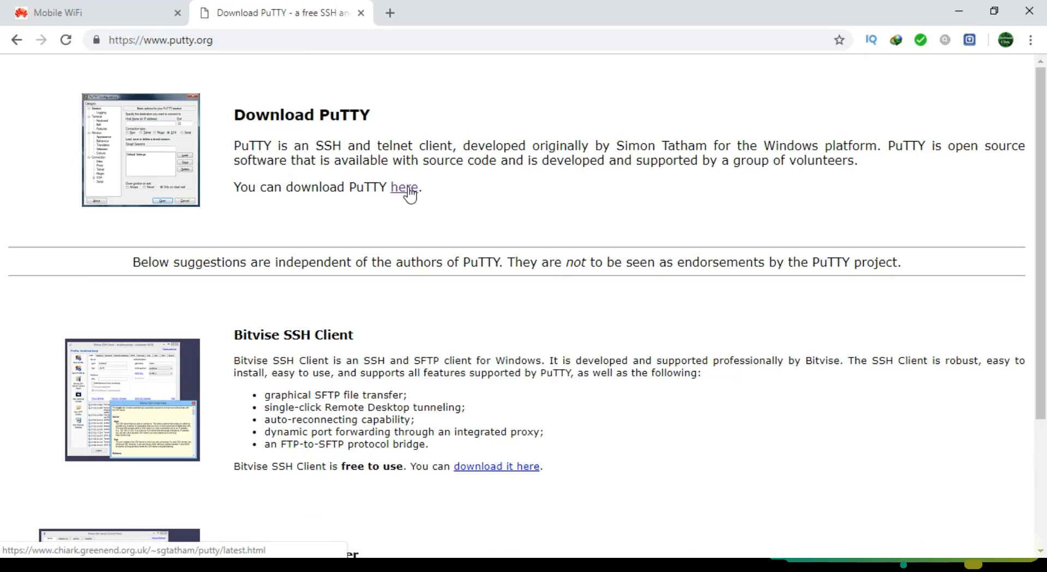
pyautogui.click(403, 187)
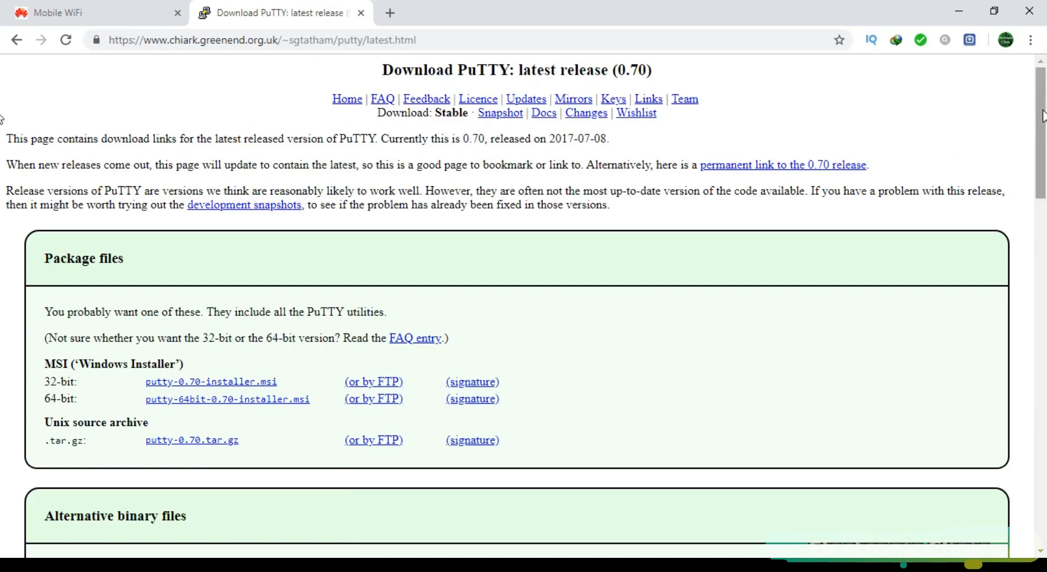
pyautogui.scroll(-3)
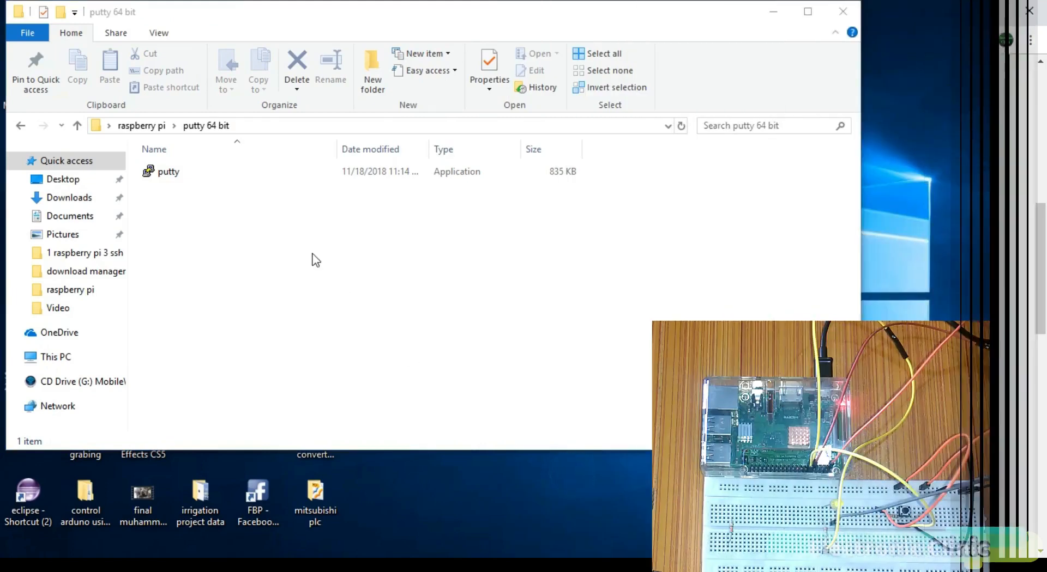
# - Launch PuTTY and open an SSH connection to host 192.168.8.104
pyautogui.doubleClick(168, 171)
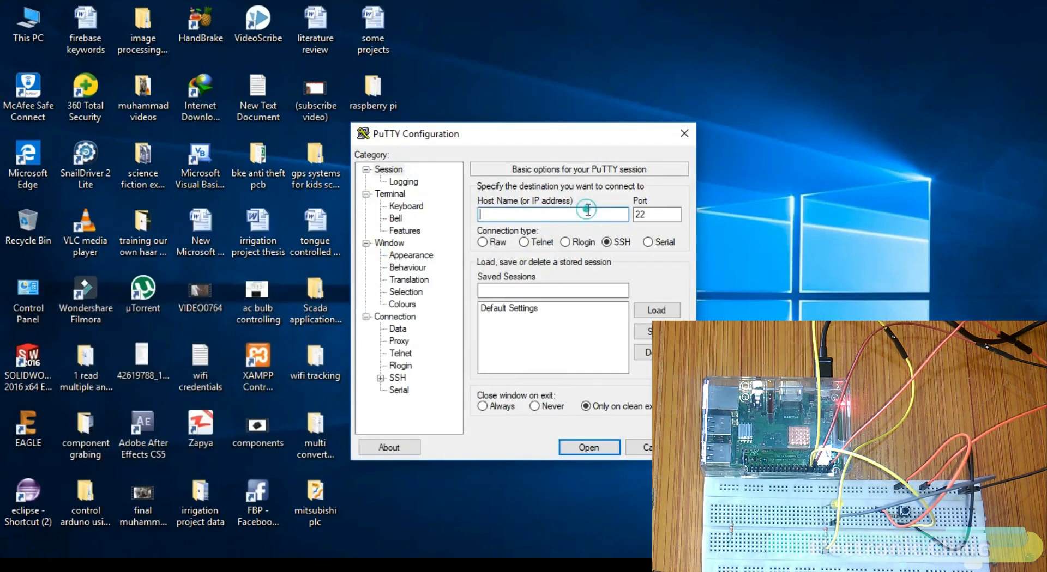
pyautogui.moveTo(539, 211)
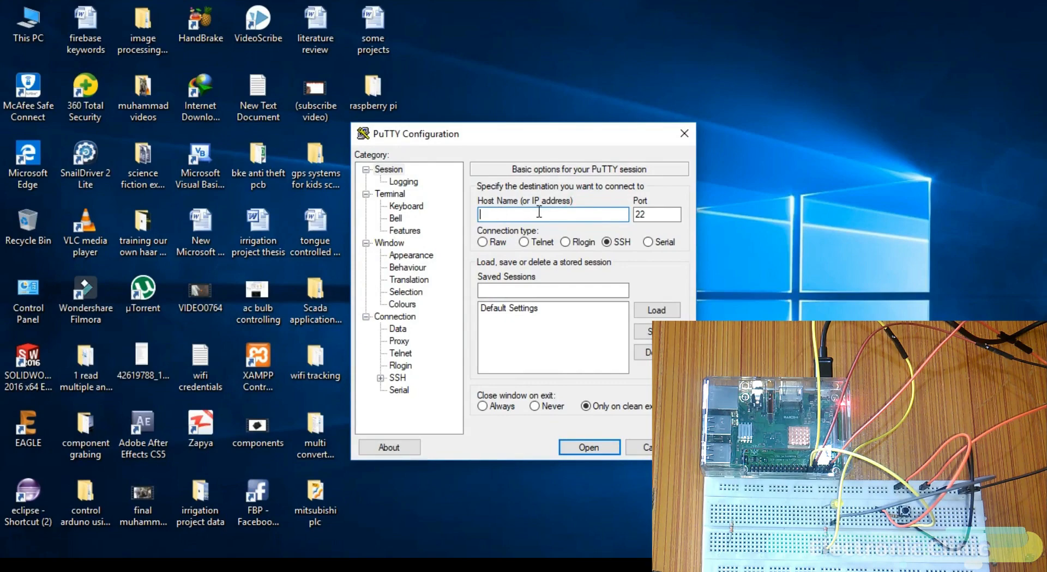
pyautogui.write('192.168.8.104')
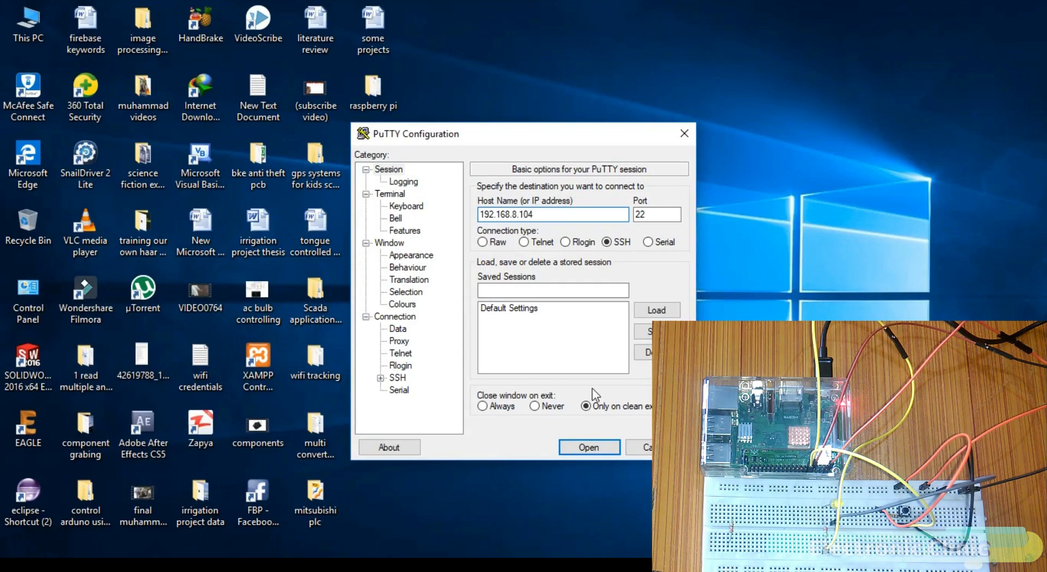
pyautogui.click(587, 446)
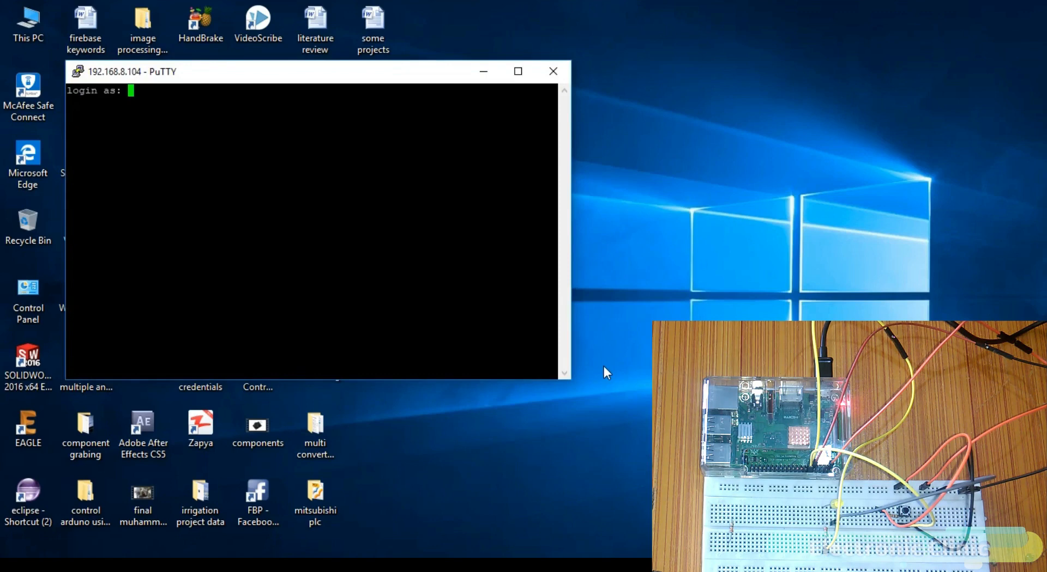
# - Log in as user pi with the password, then clear the terminal
pyautogui.write('pi')
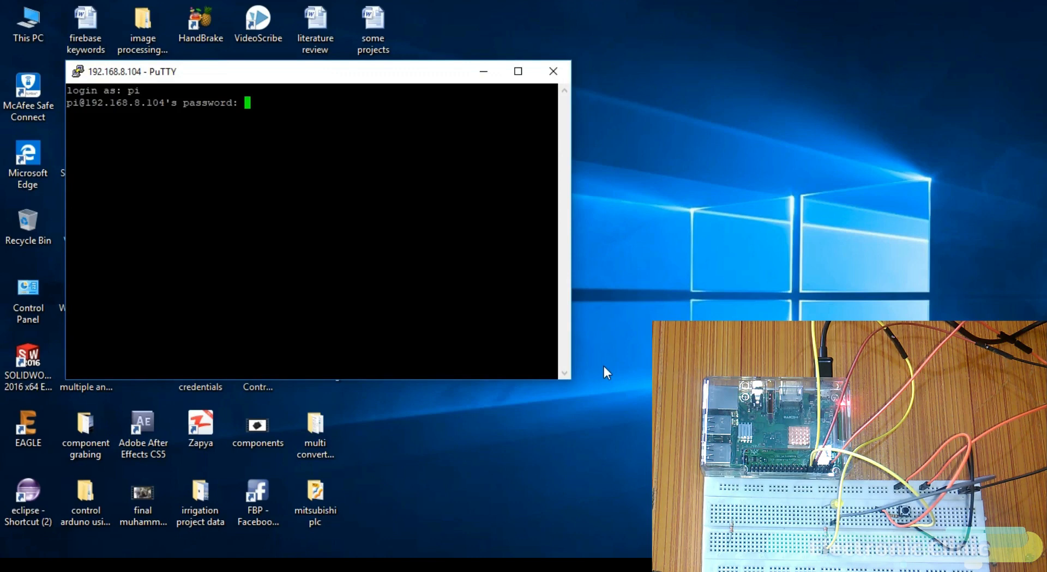
pyautogui.press('Return')
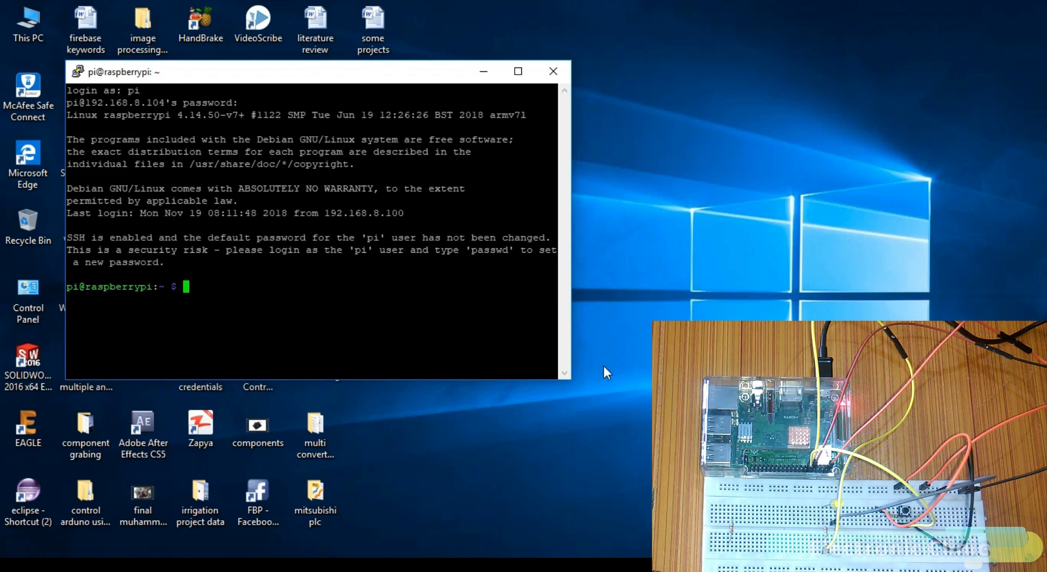
pyautogui.write('clear')
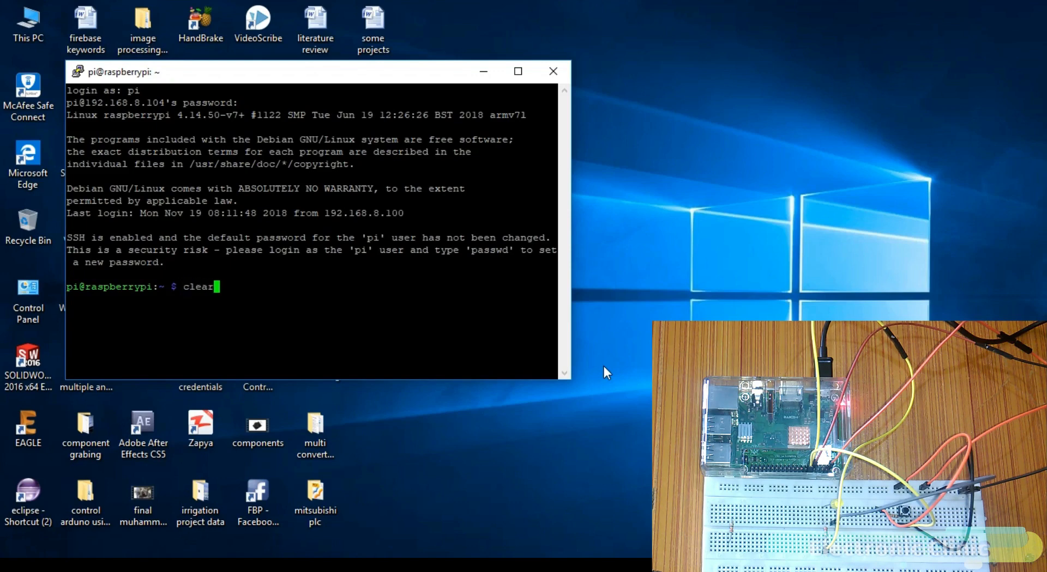
pyautogui.press('Return')
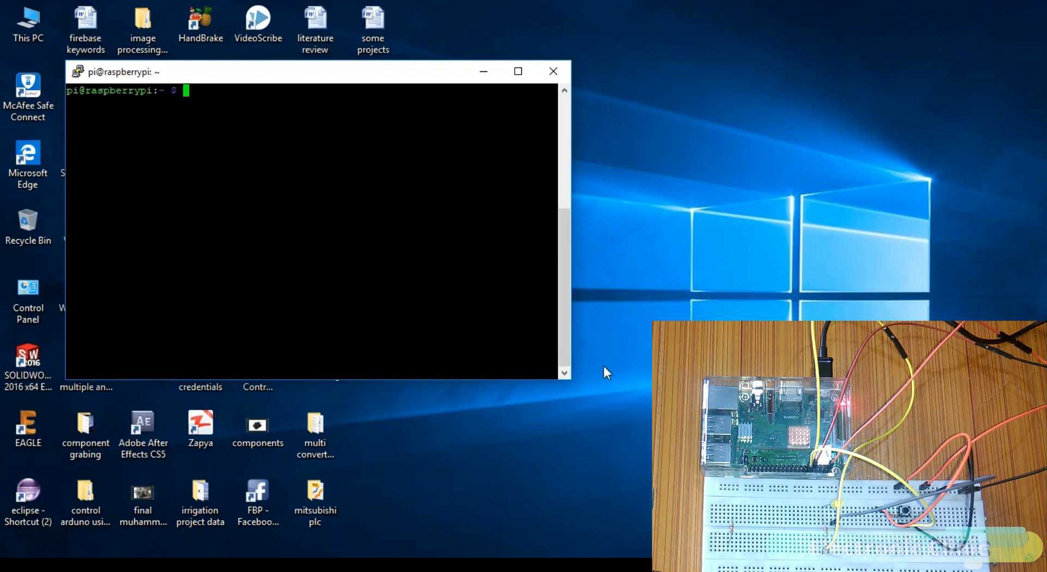
# - Change into the electroniClinic directory
pyautogui.write('cd')
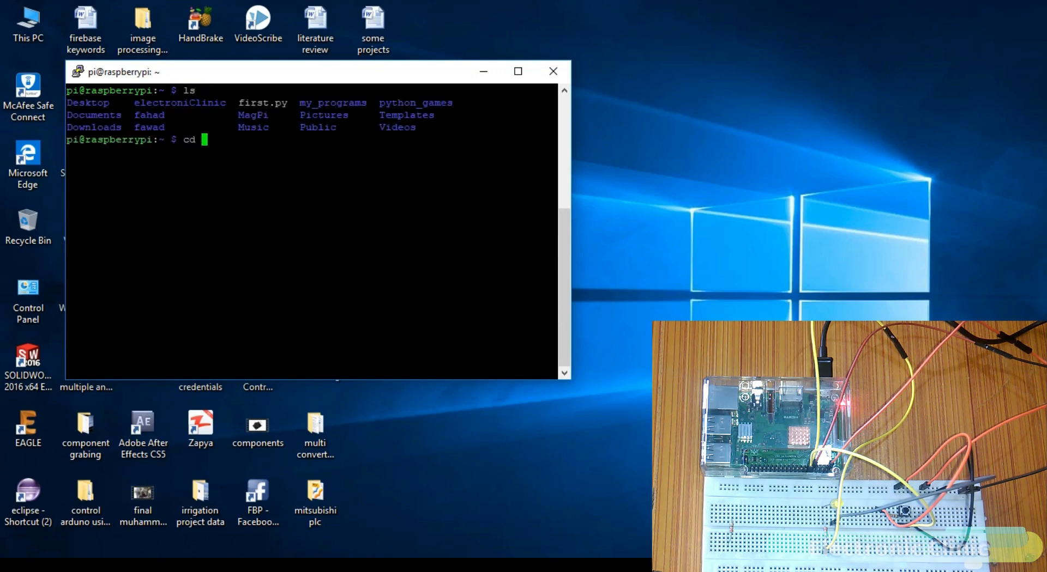
pyautogui.write('electroniClini')
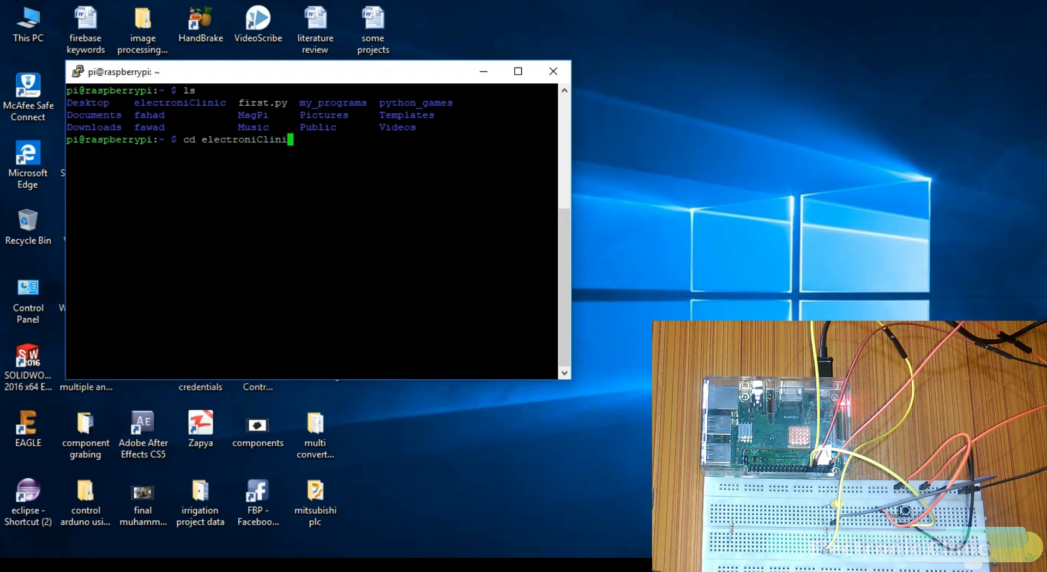
pyautogui.press('Return')
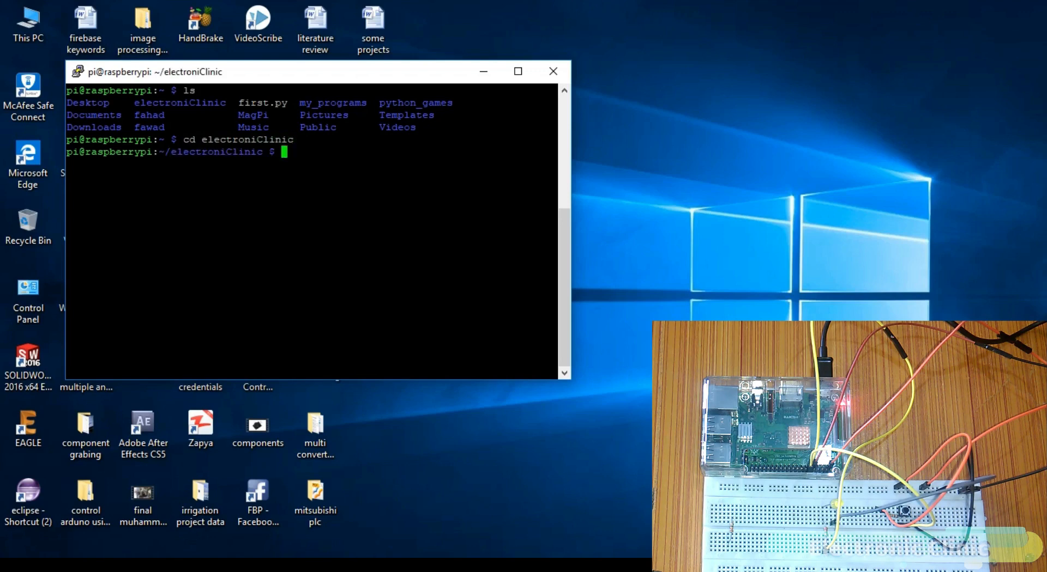
# - List the folder contents and run python button_flag.py
pyautogui.write('ls')
pyautogui.write('py')
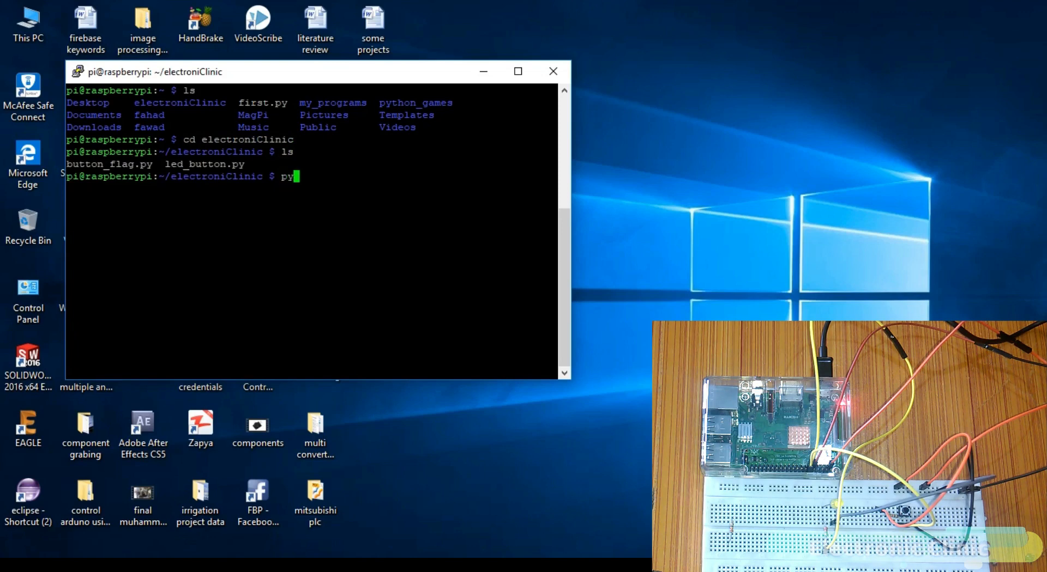
pyautogui.write('thon')
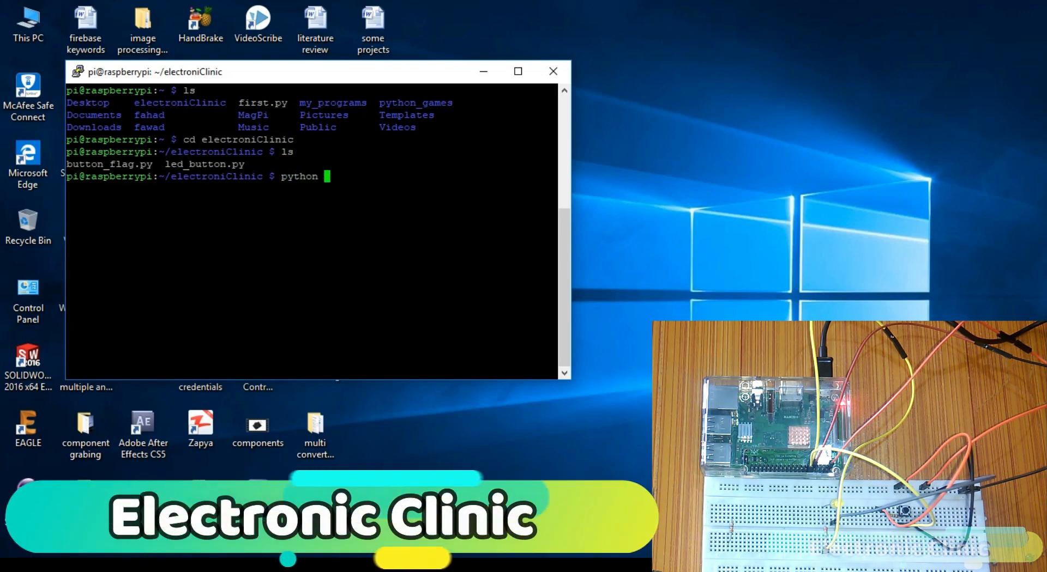
pyautogui.write('button_')
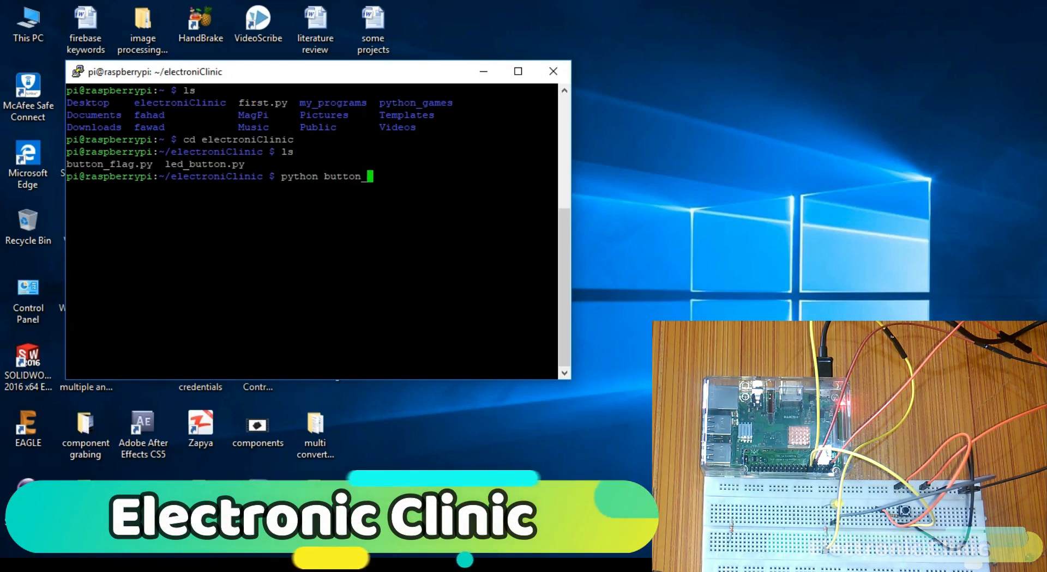
pyautogui.write('flag')
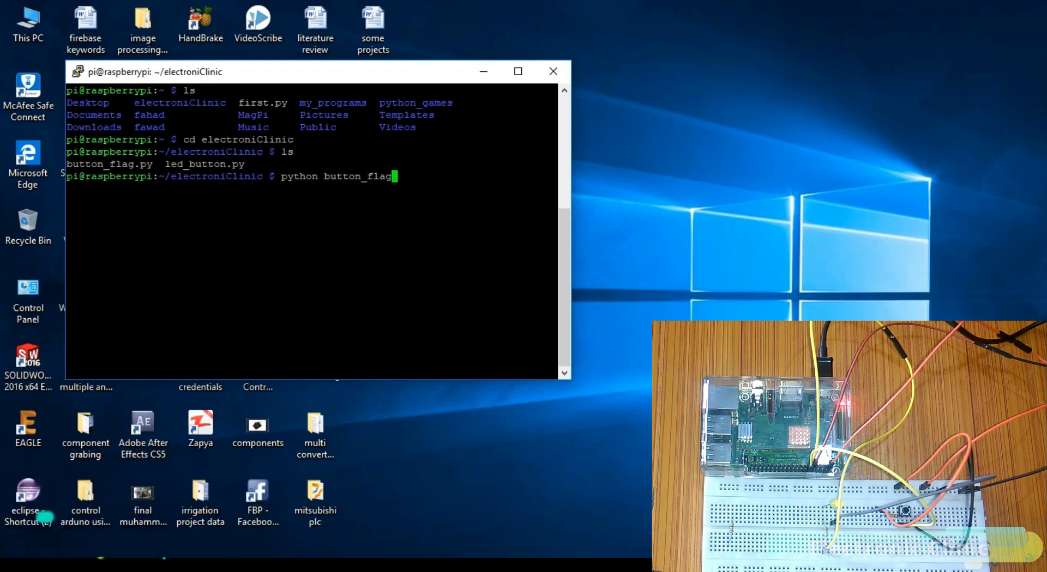
pyautogui.press('Return')
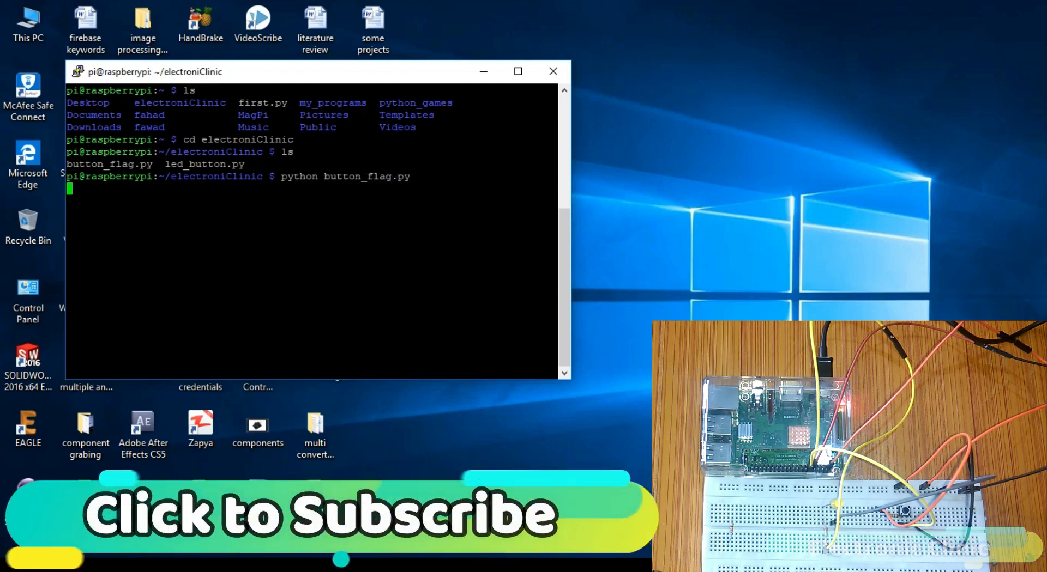
pyautogui.press('Return')
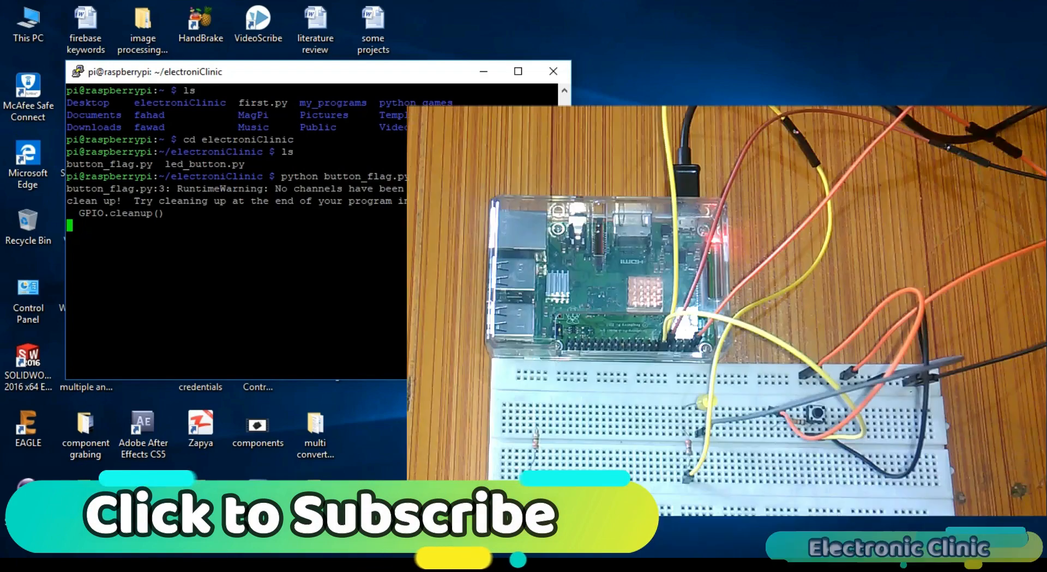